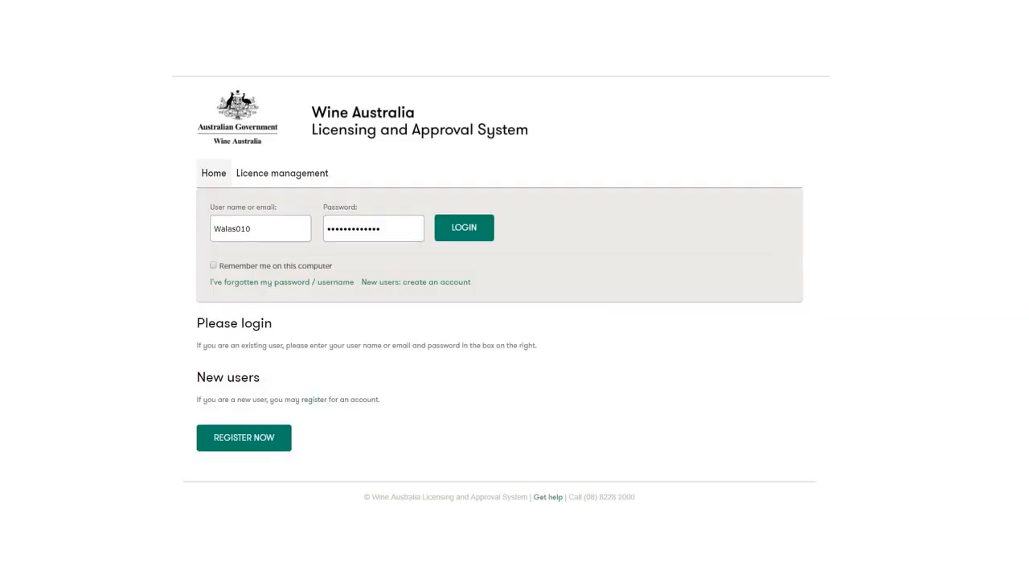
Log in to WALAS with the training account's username and password.
left_click(462, 228)
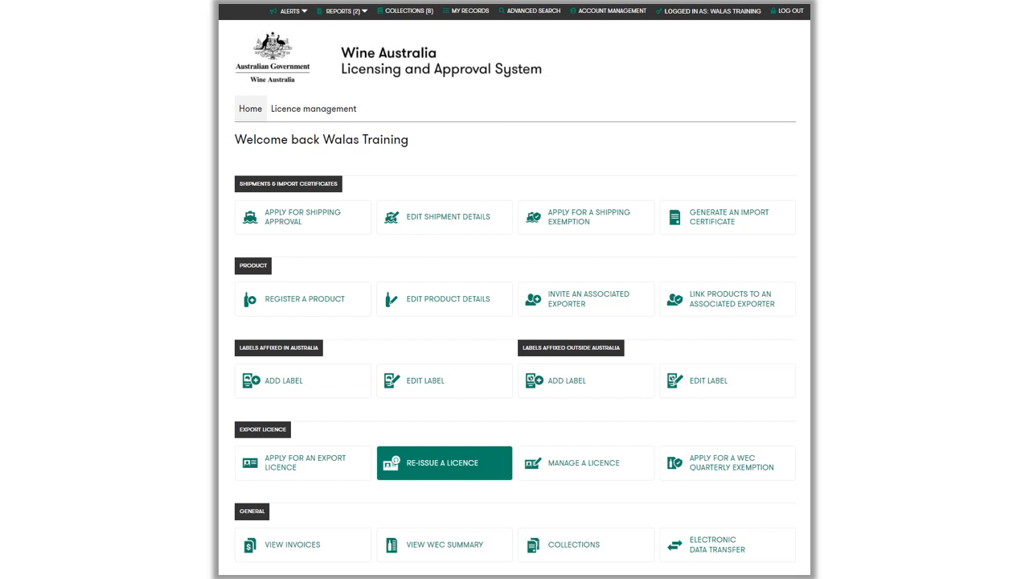
Begin a reissue for lapsed licence 20007 with 'I would like to have my licence reissued' ticked.
left_click(444, 463)
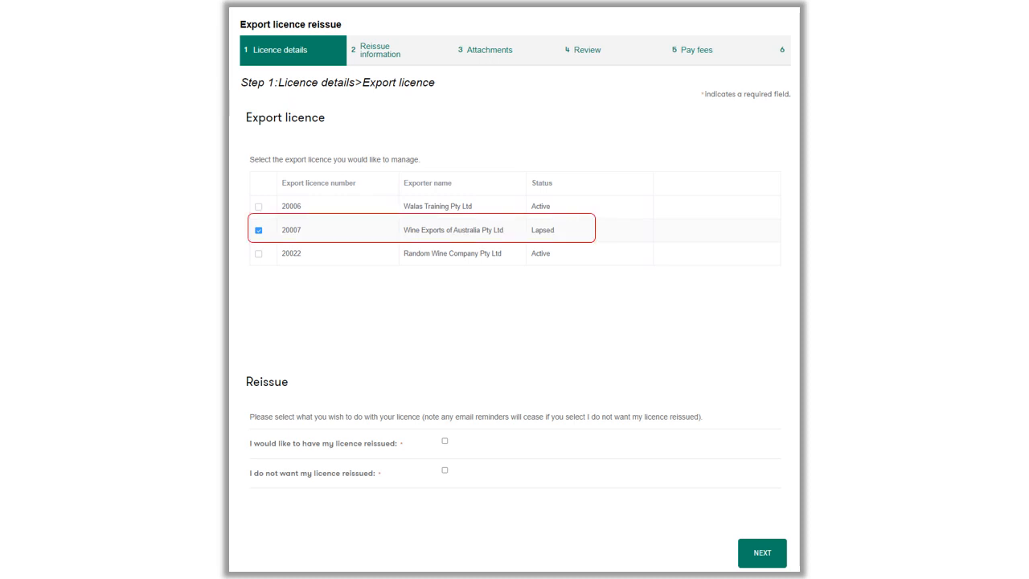
left_click(444, 439)
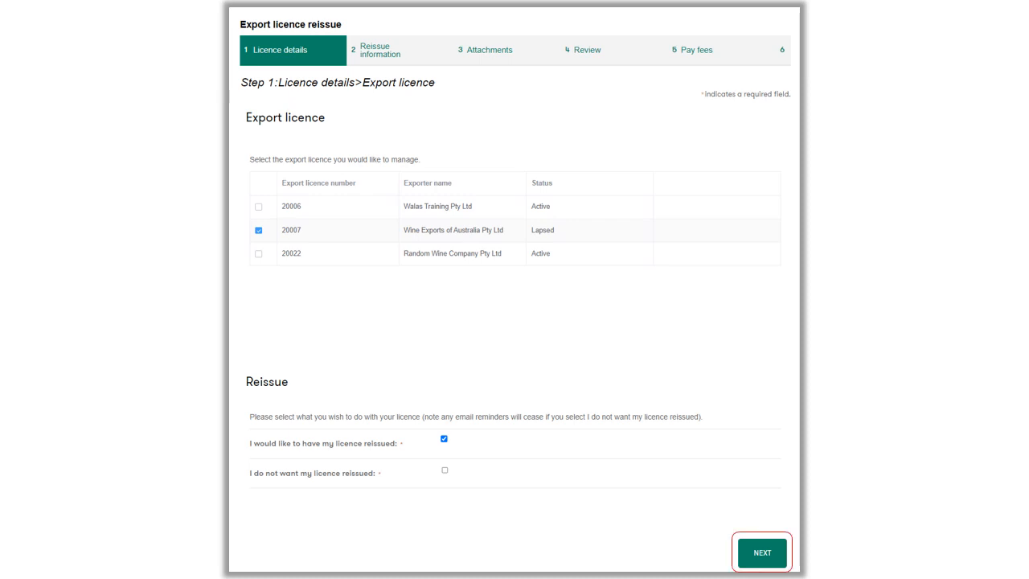
left_click(760, 553)
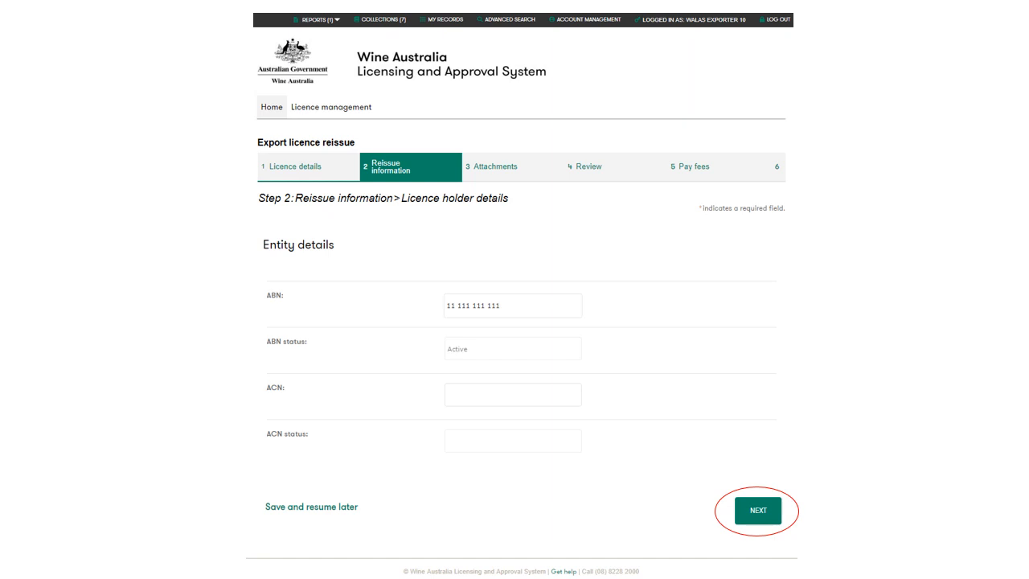
Continue past Entity details and review contact details, trading names and directors.
left_click(755, 511)
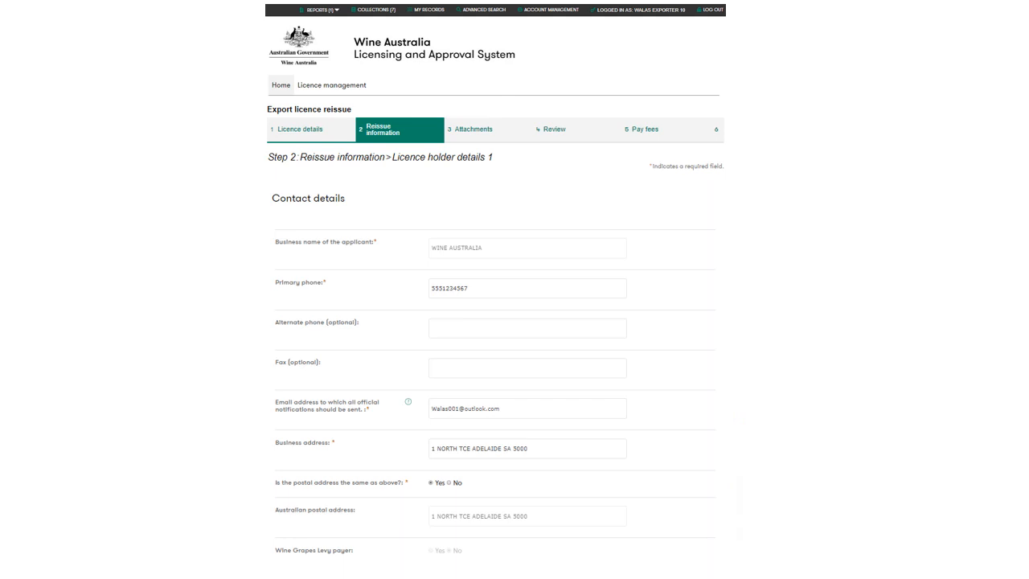
scroll("down", 3)
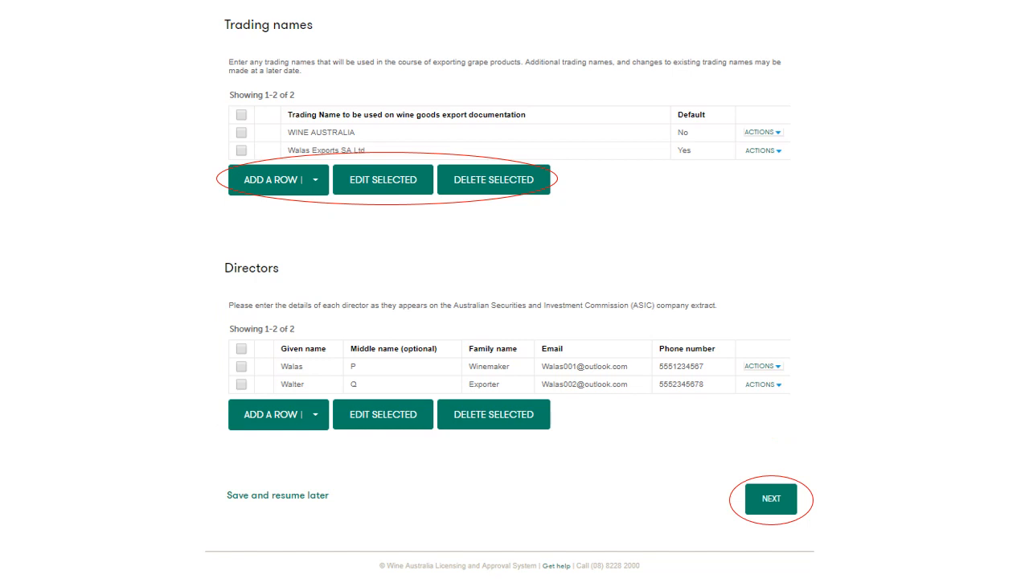
Review the application, tick the declaration and reach Pay fees totalling $700.00.
left_click(768, 499)
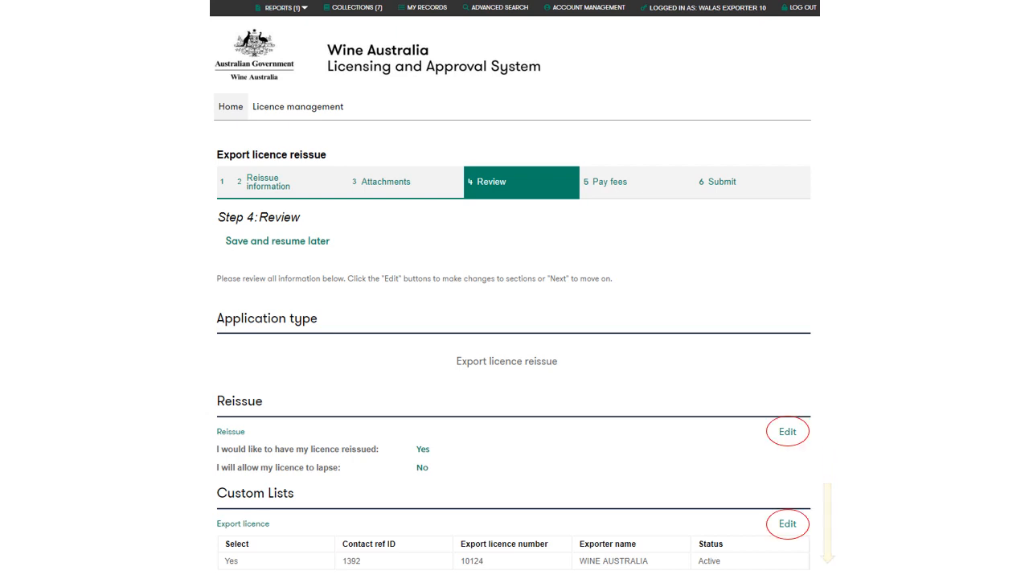
scroll("down", 3)
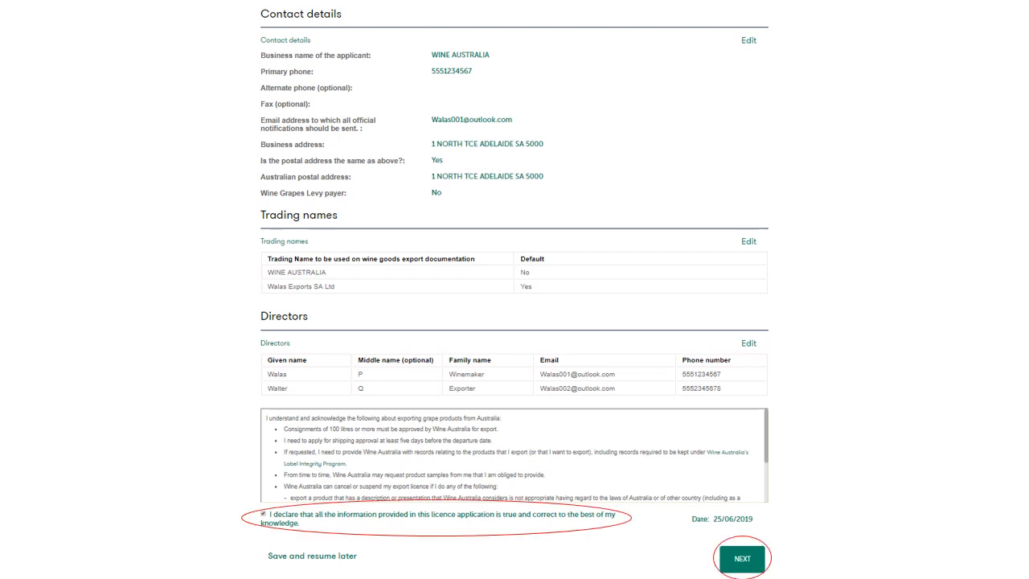
left_click(740, 558)
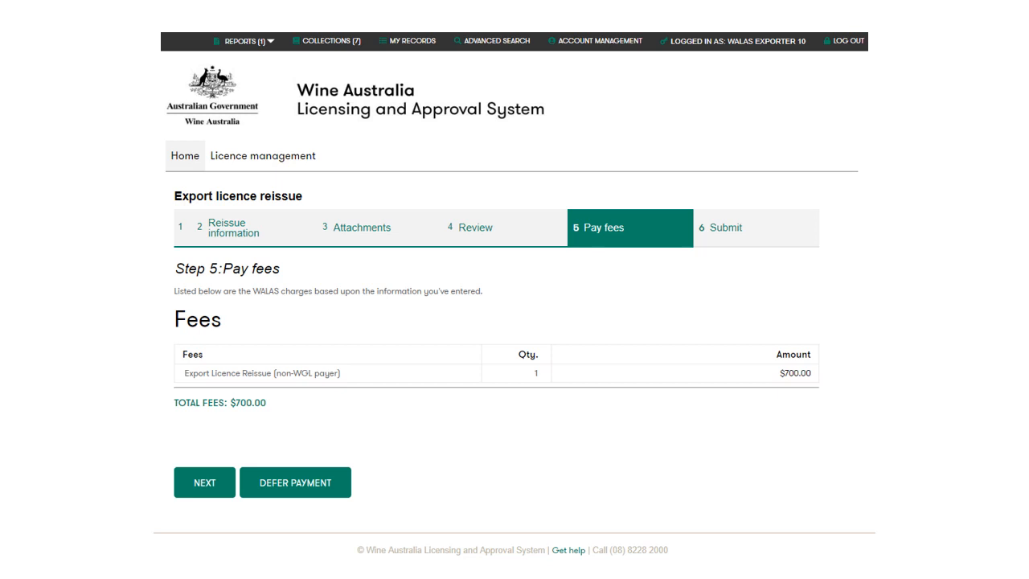
Pay the $700.00 charges by card on the NAB page after the 'I'm not a robot' check.
left_click(204, 483)
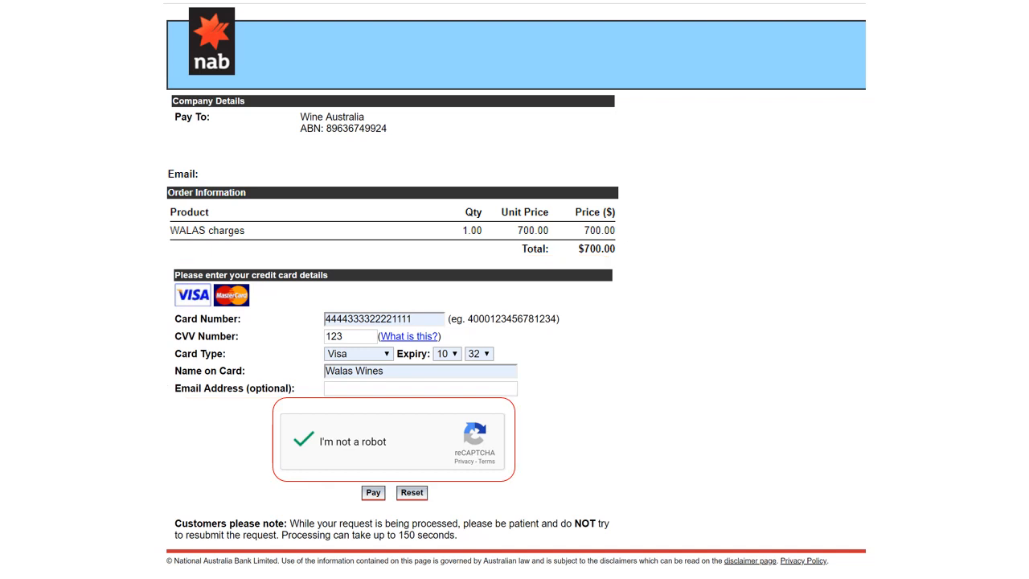
left_click(373, 492)
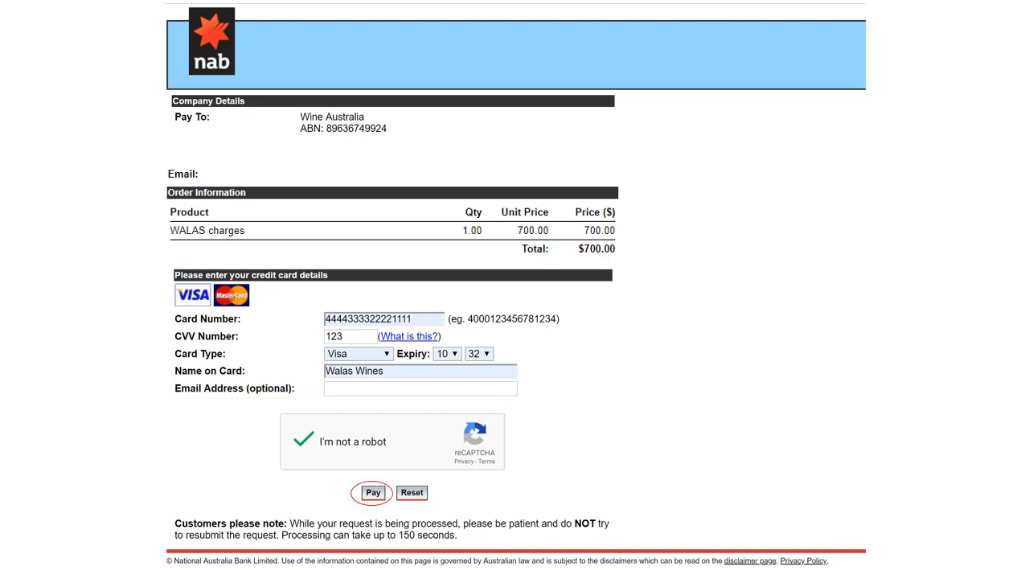
left_click(373, 492)
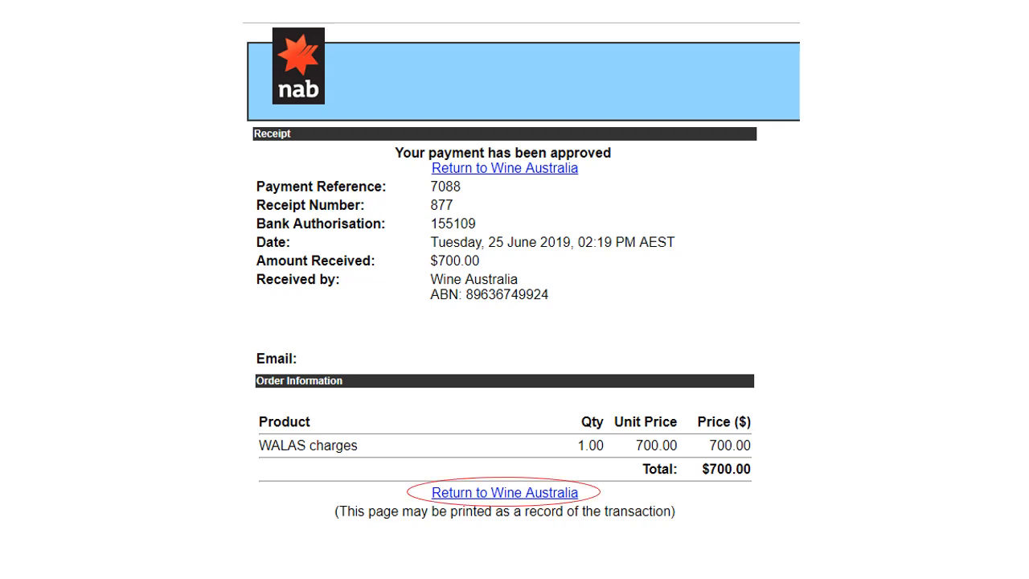
Return to Wine Australia, view record LR19-10124-A showing Approved, then list My Records.
left_click(505, 492)
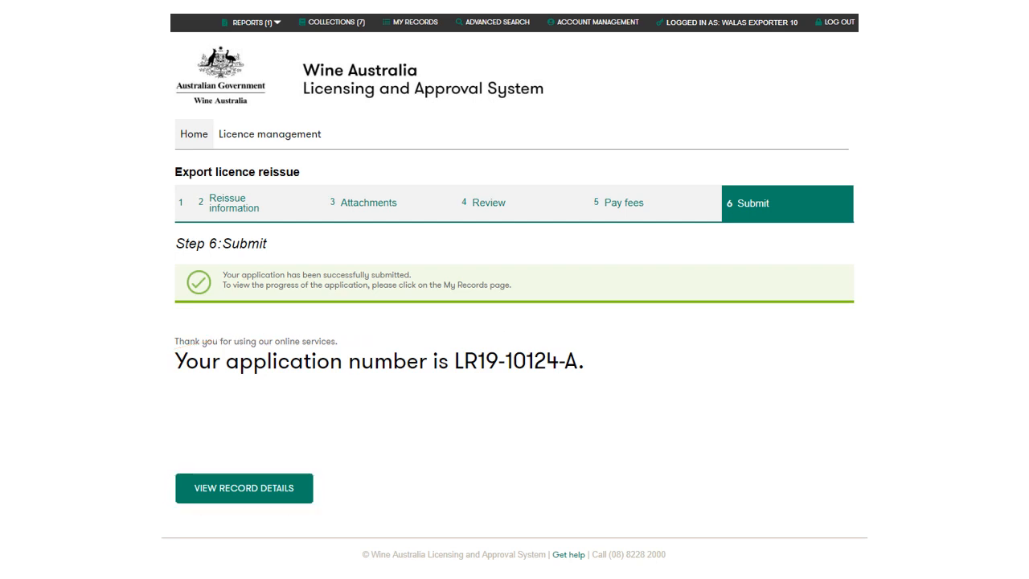
left_click(244, 489)
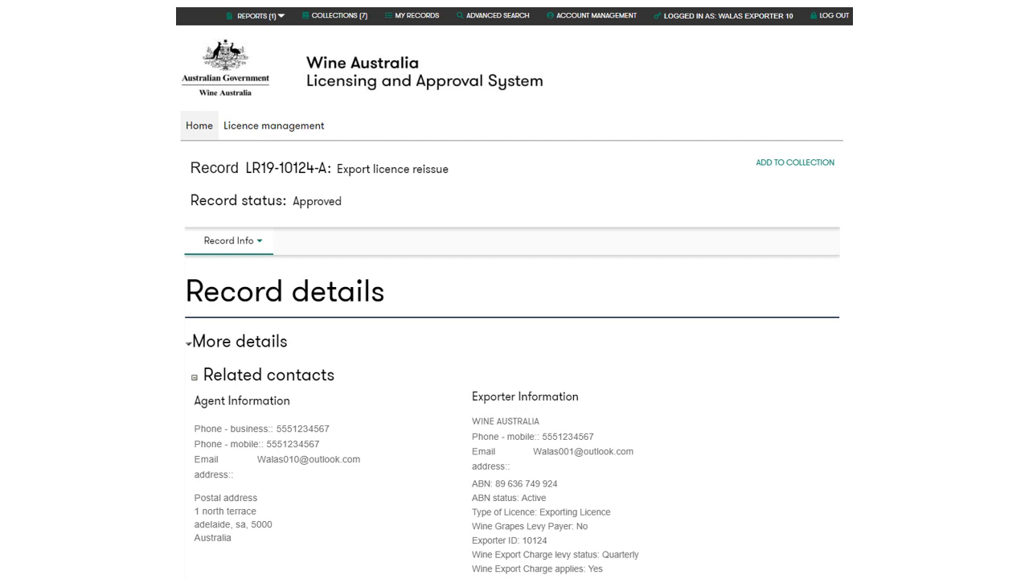
left_click(434, 16)
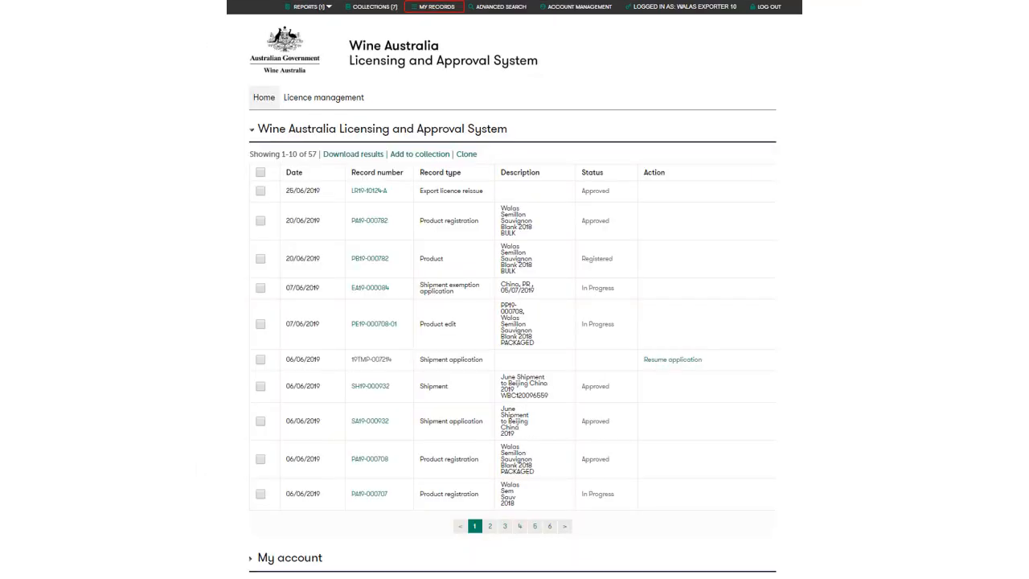